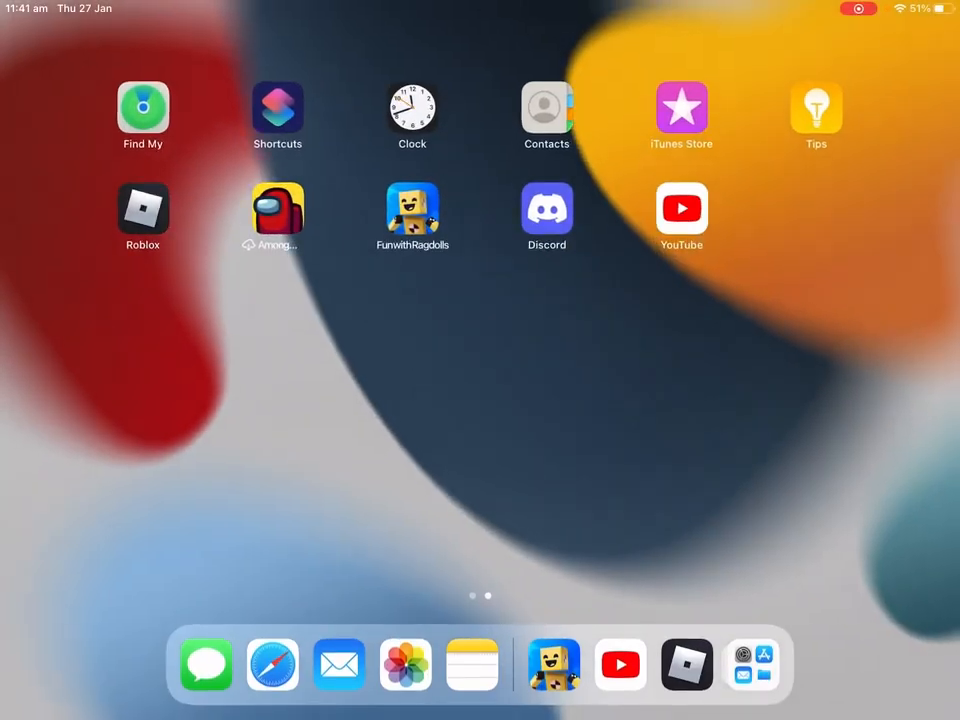
# - Delete the YouTube app from the iPad using Remove App, then Delete App
pyautogui.click(681, 208)
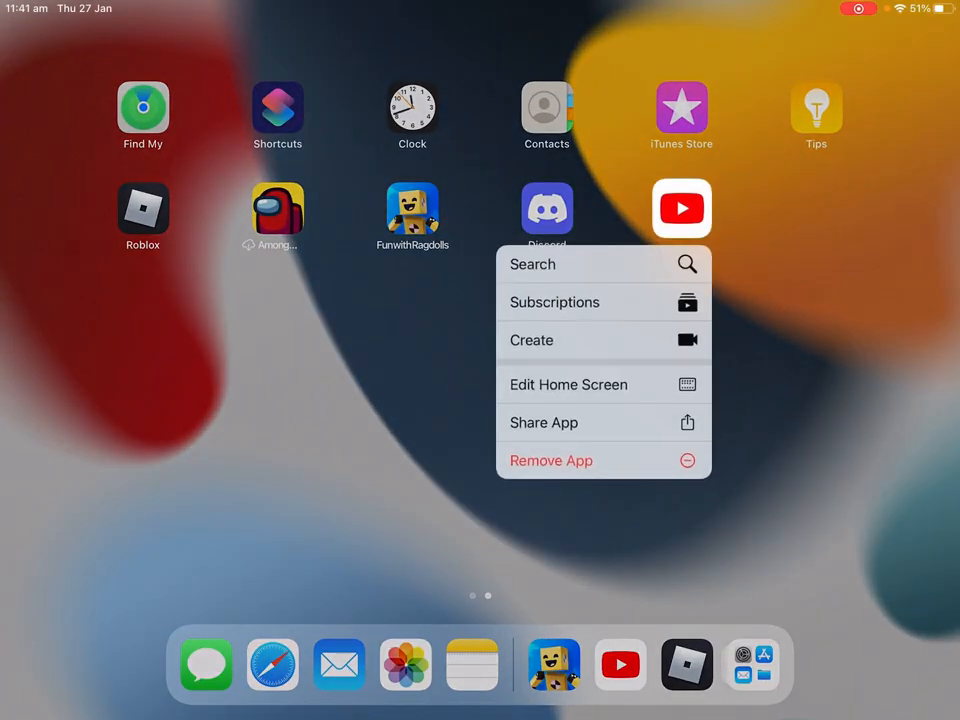
pyautogui.click(551, 460)
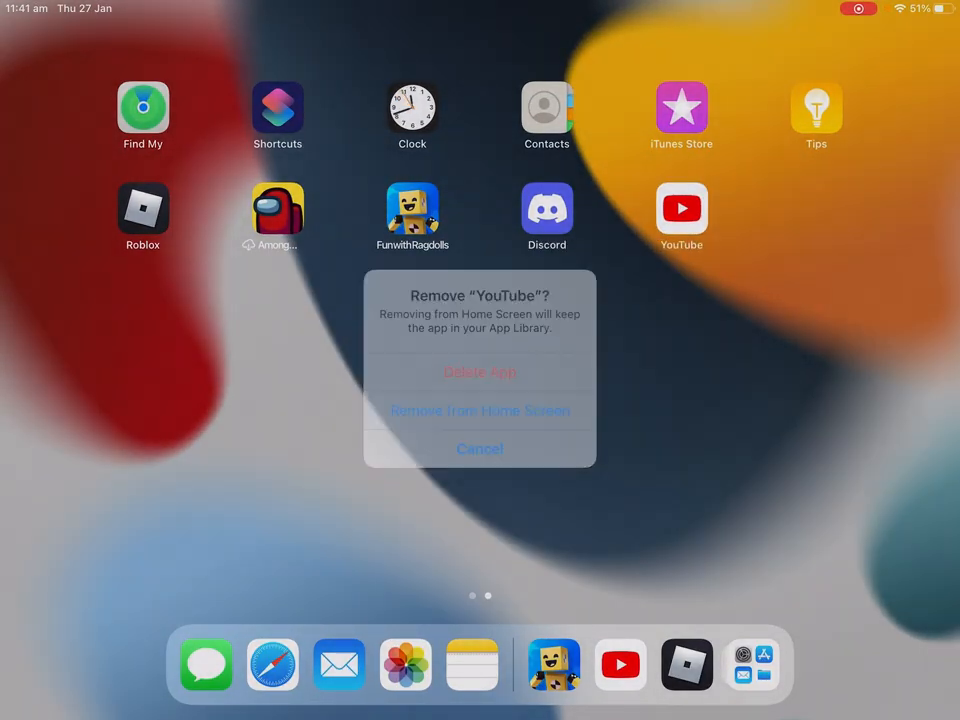
pyautogui.click(480, 448)
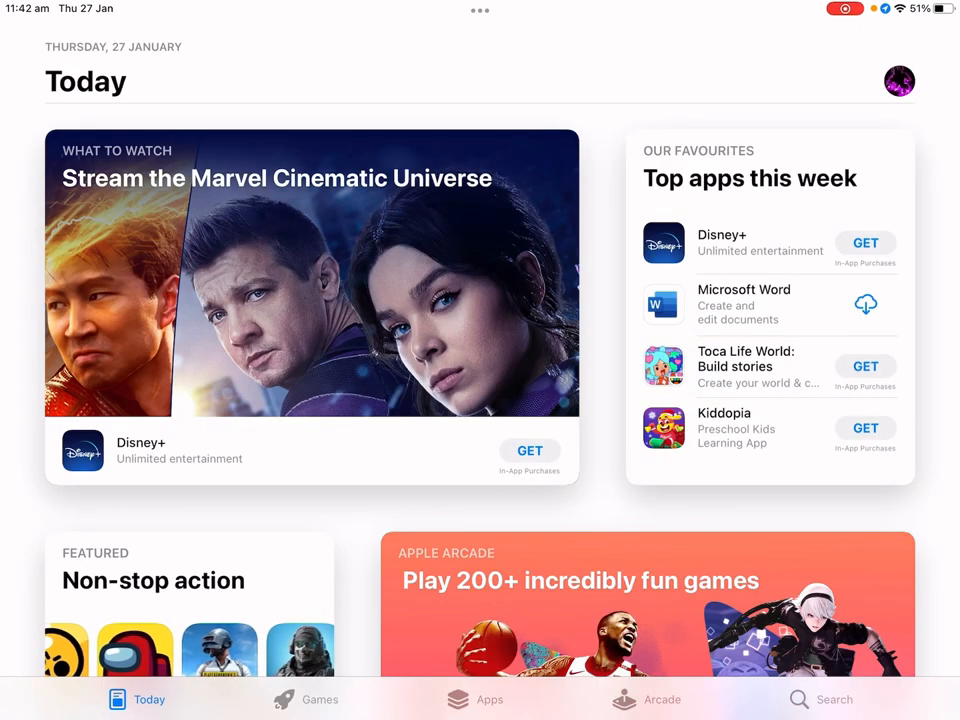
# - Start downloading YouTube again from the App Store
pyautogui.click(833, 699)
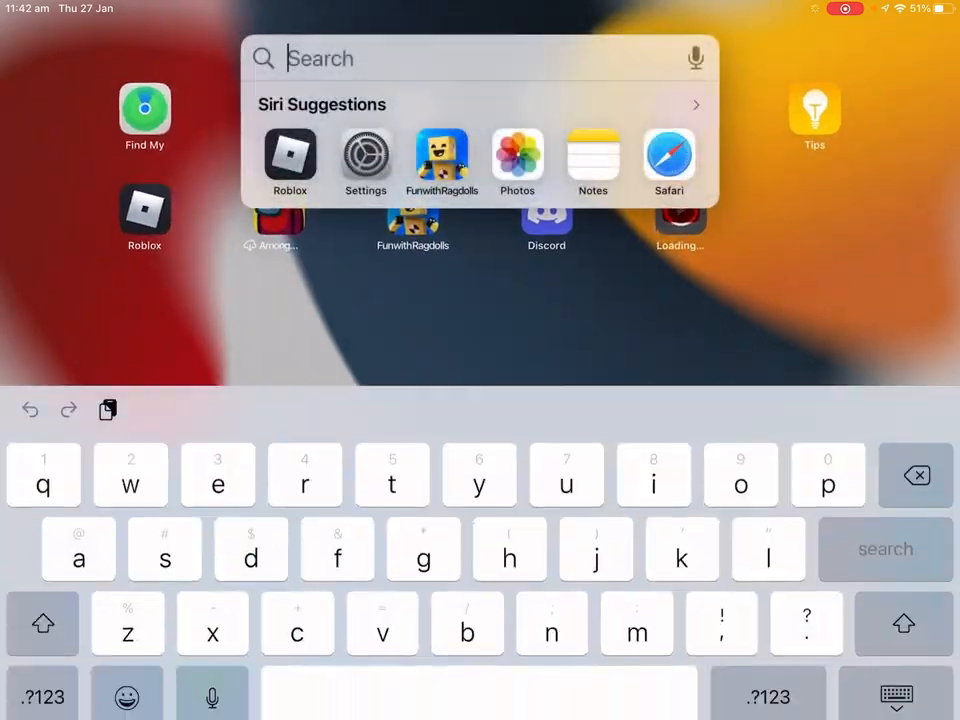
# - Launch Settings from the Spotlight suggestion
pyautogui.click(365, 155)
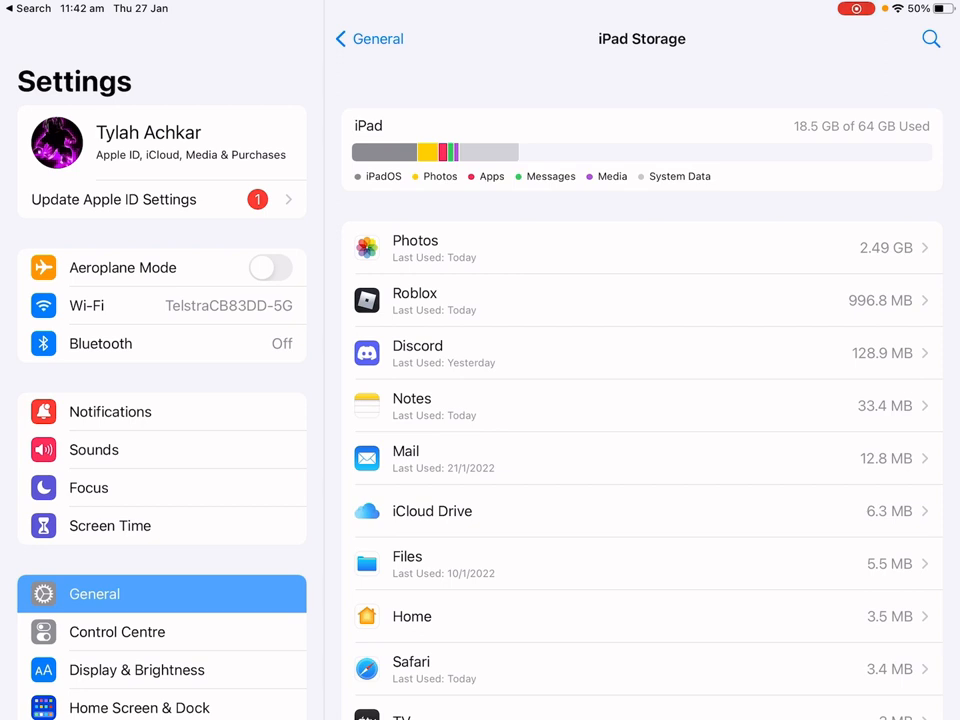
# - View YouTube's 216.5 MB storage details, return to the storage list, then go Home
pyautogui.scroll(-3)
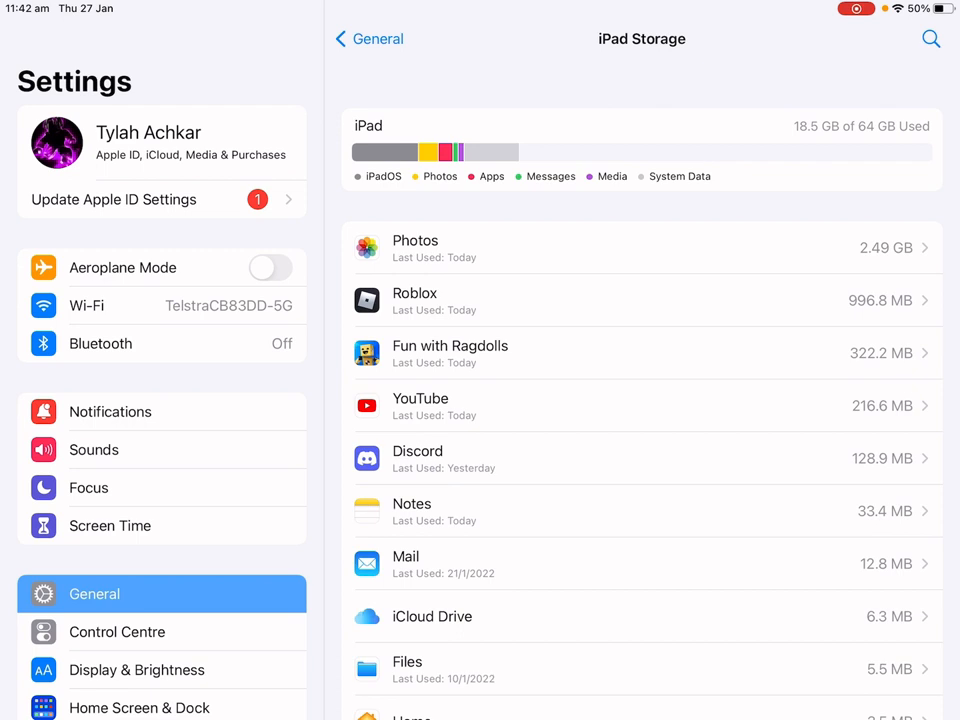
pyautogui.click(642, 406)
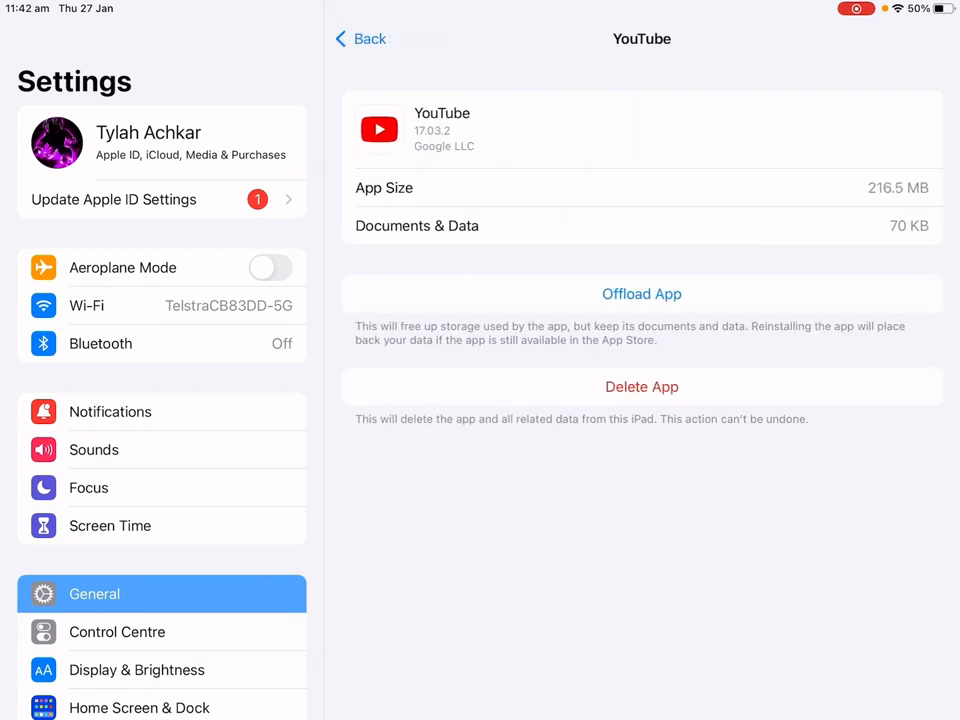
pyautogui.click(360, 38)
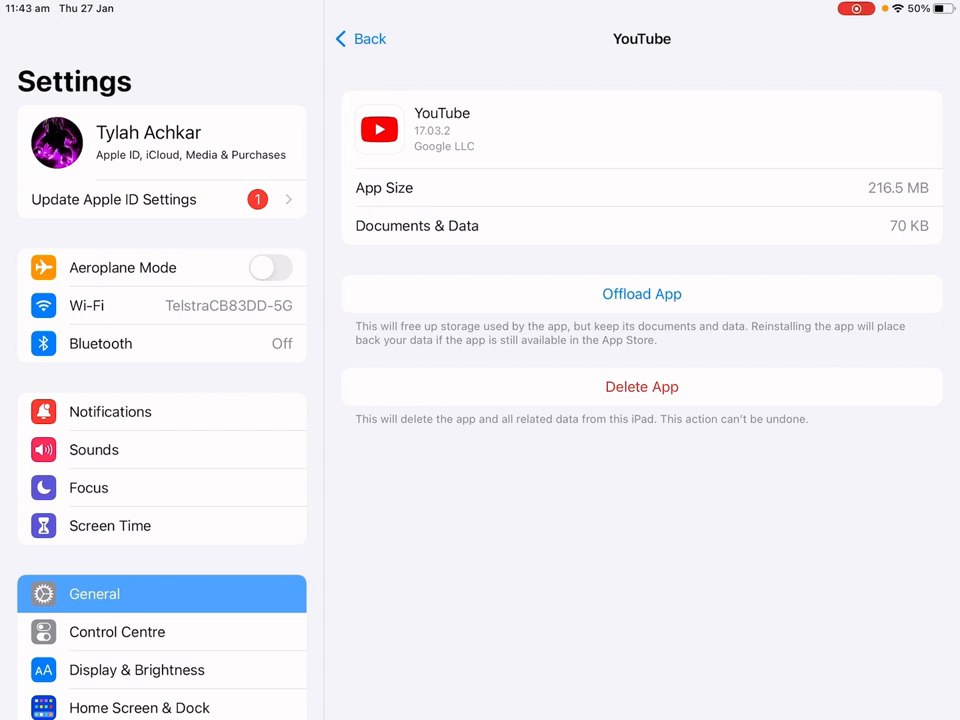
pyautogui.click(360, 38)
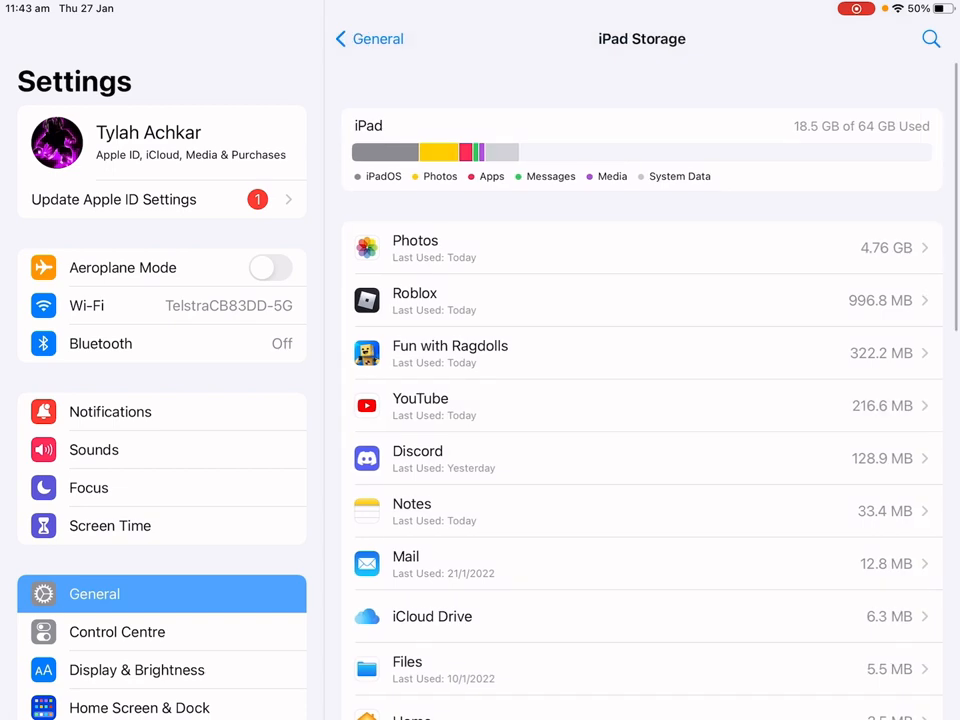
pyautogui.press('home')
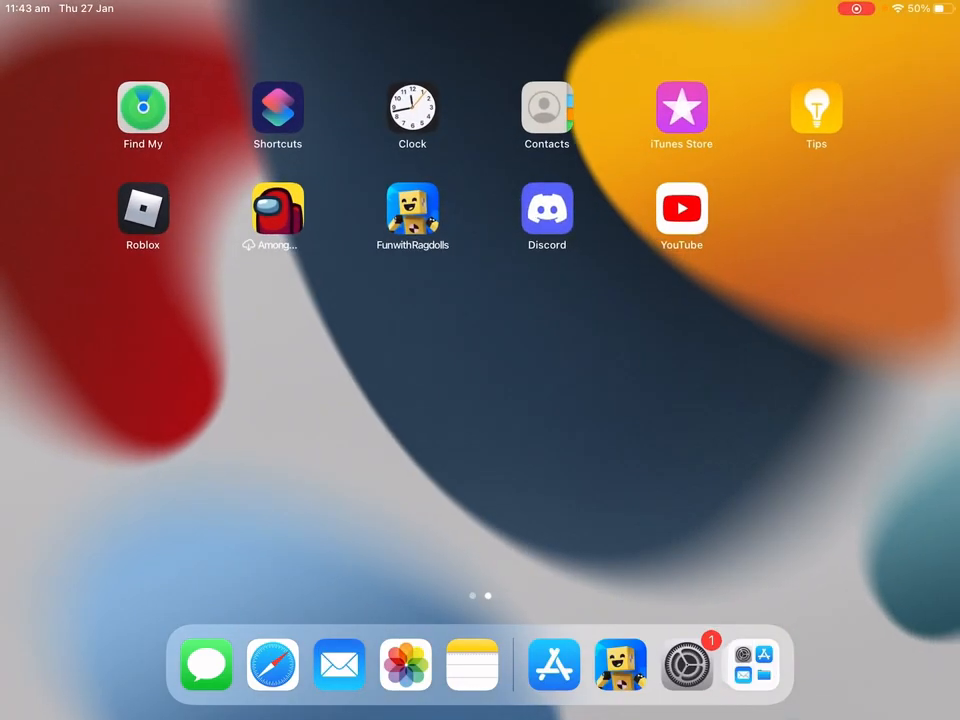
pyautogui.click(681, 208)
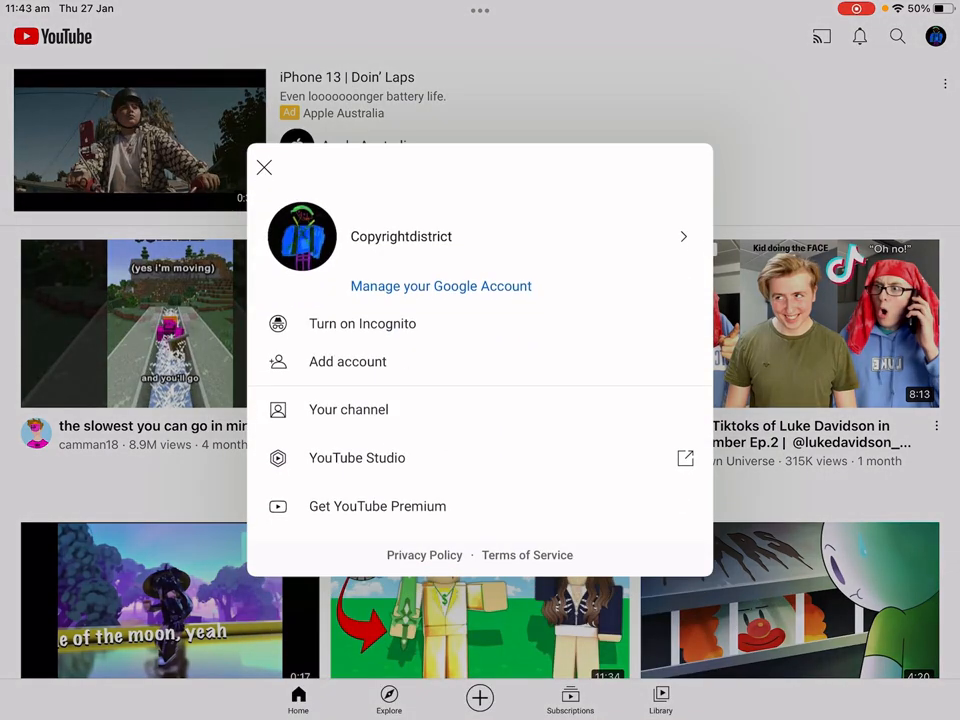
pyautogui.press('home')
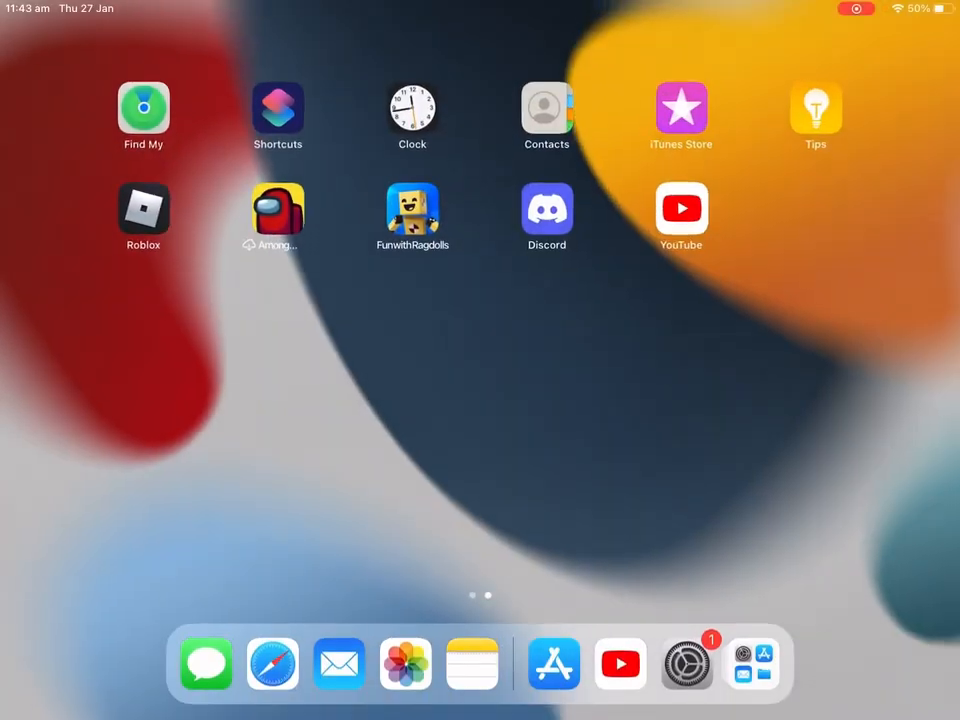
# - Launch YouTube from its Home Screen icon to the home feed
pyautogui.click(681, 208)
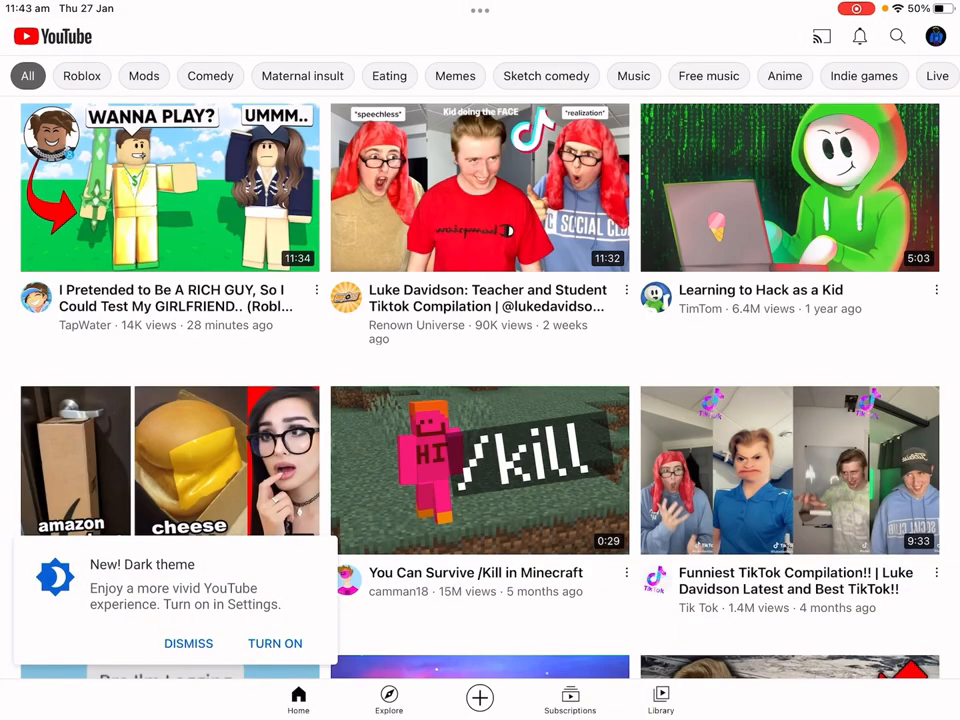
# - Browse the Copyrightdistrict channel page from the avatar menu, then switch to Photos
pyautogui.click(935, 36)
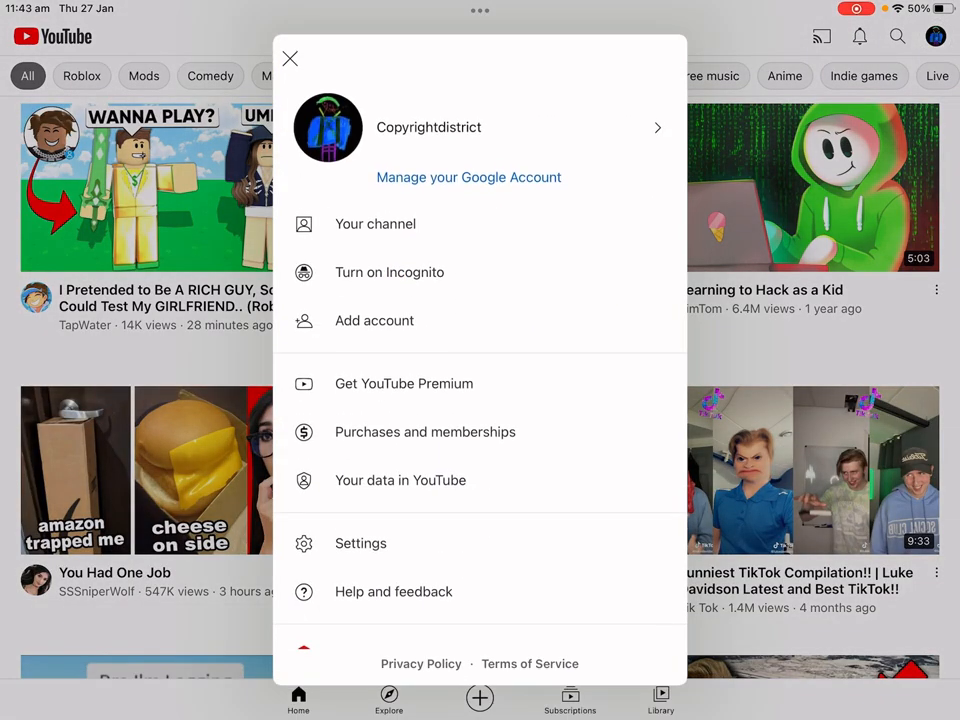
pyautogui.click(375, 223)
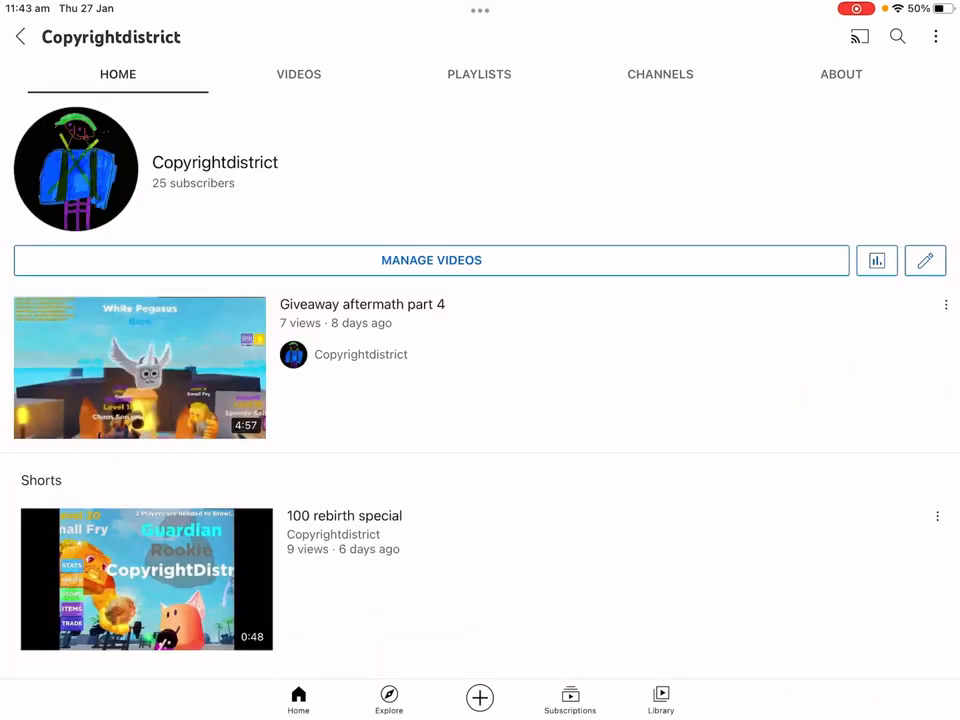
pyautogui.scroll(-3)
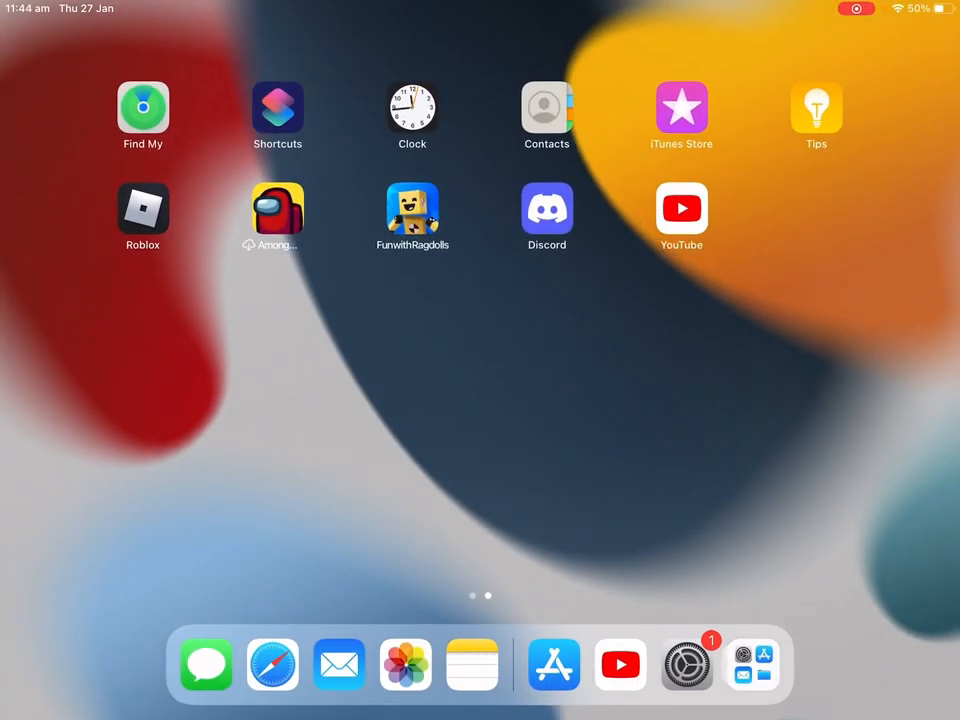
pyautogui.click(404, 664)
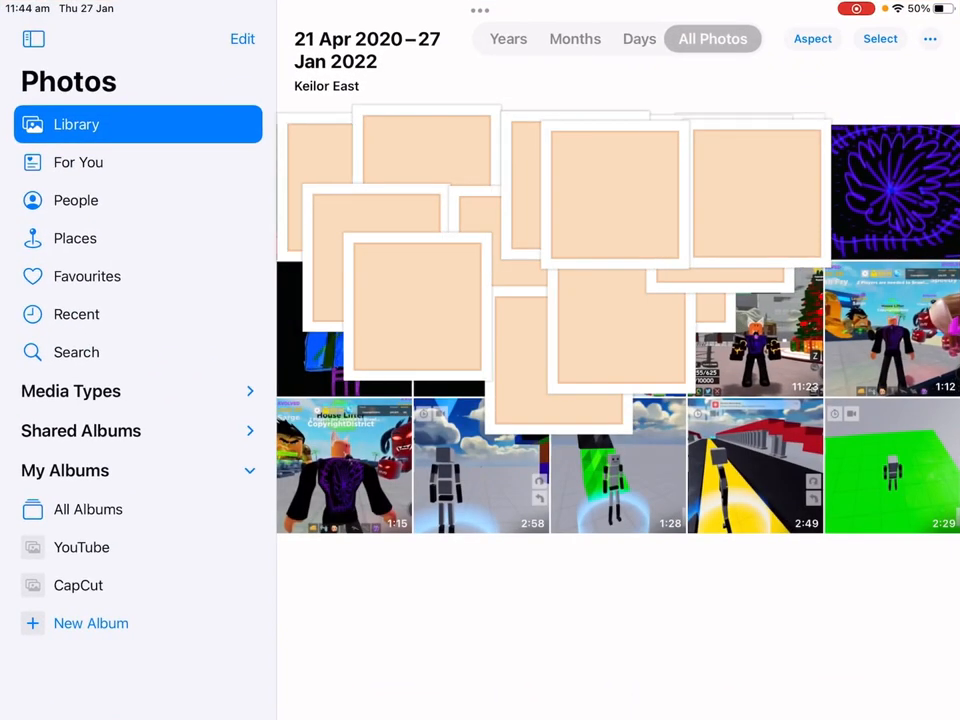